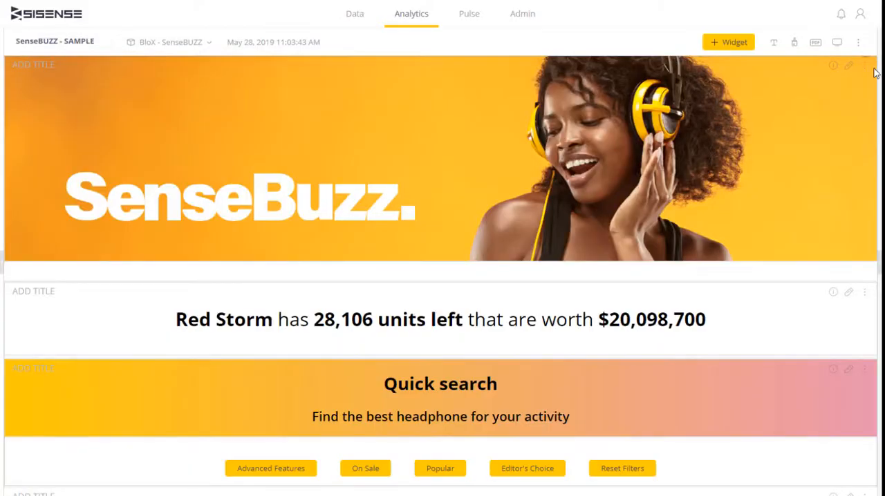
Scroll down the SenseBuzz dashboard to reach the stock update BloX widget.
scroll("down", 3)
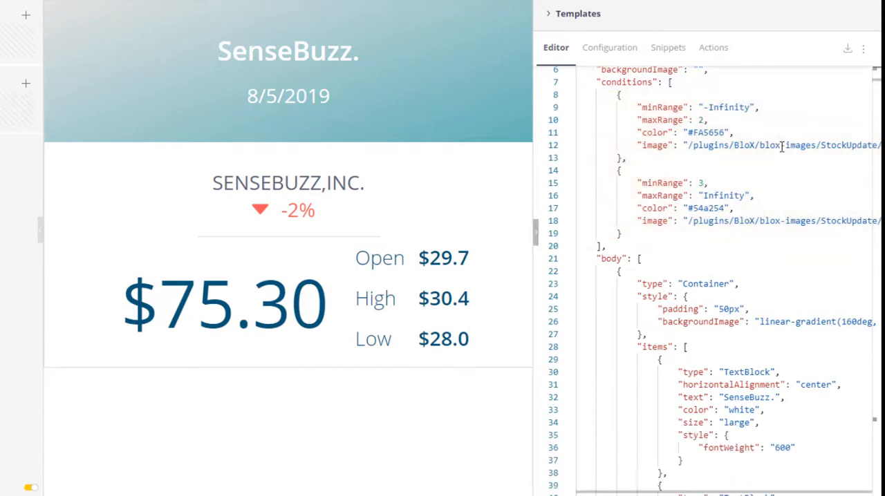
scroll("down", 3)
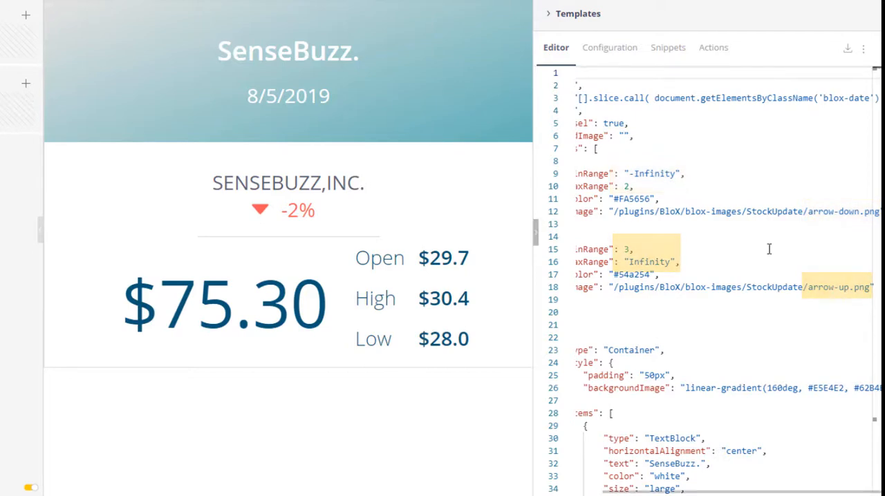
Load the Conditional Card template for editing from the Templates list.
scroll("down", 3)
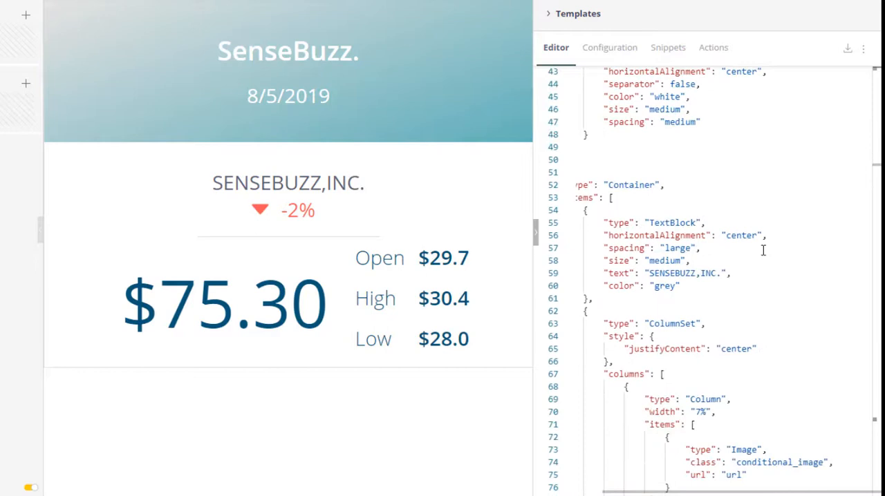
scroll("down", 3)
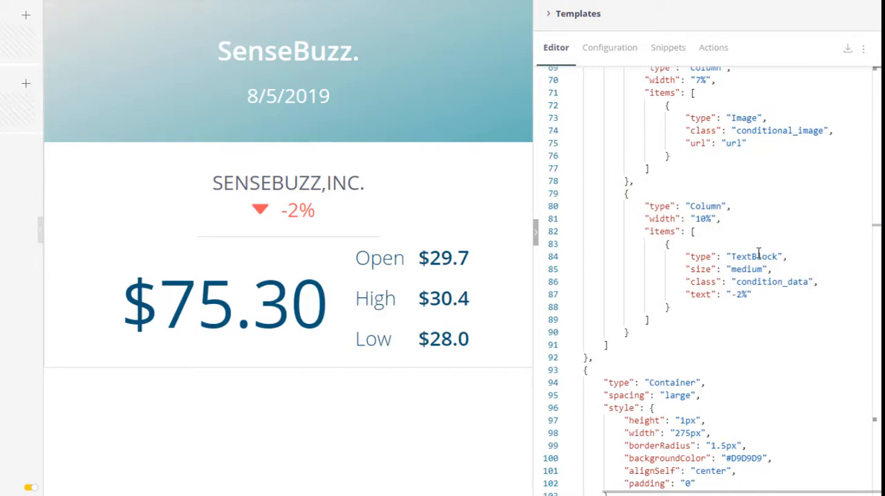
mouse_move(829, 252)
type("5")
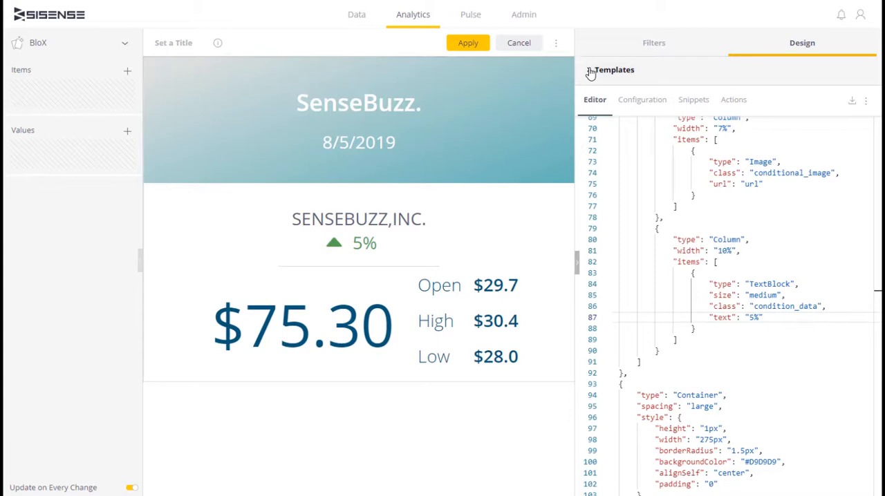
left_click(612, 71)
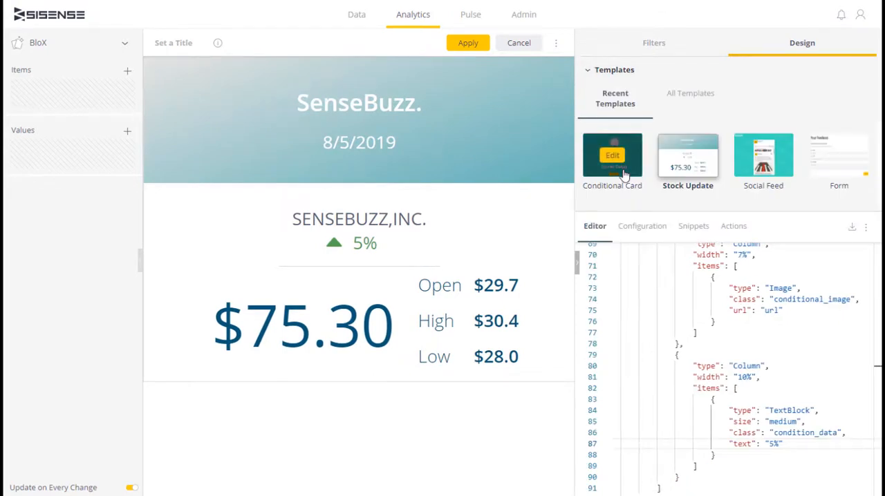
left_click(611, 155)
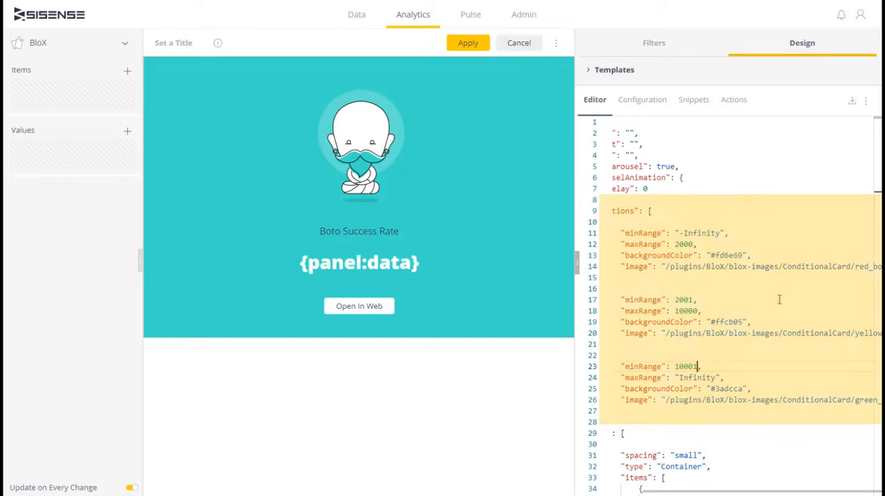
scroll("down", 3)
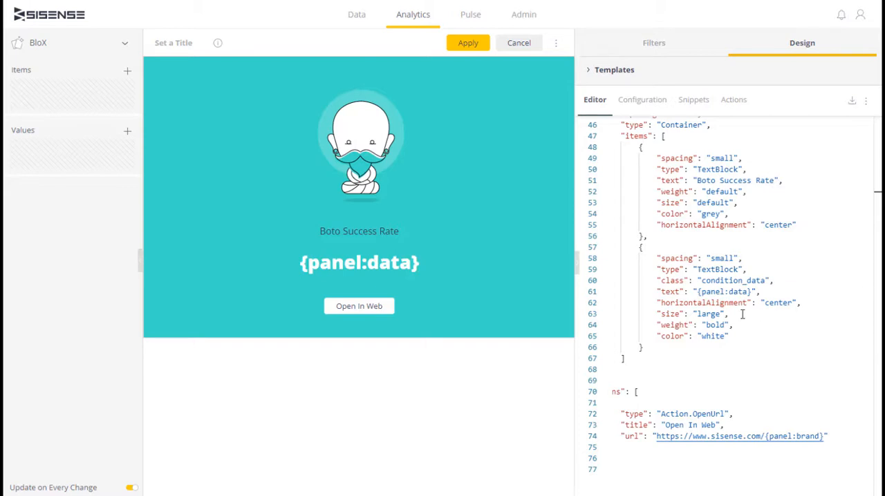
Replace the {panel:data} placeholder in condition_data with 0, turning the Boto card red.
double_click(722, 292)
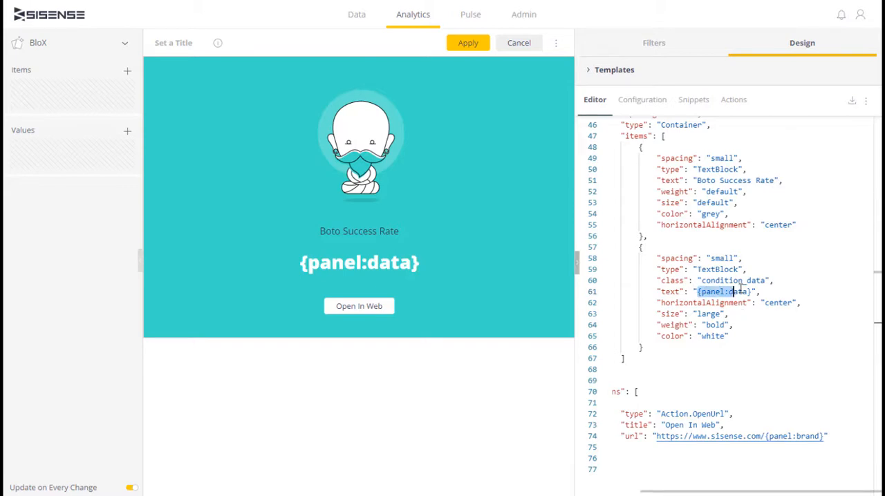
type("0\",")
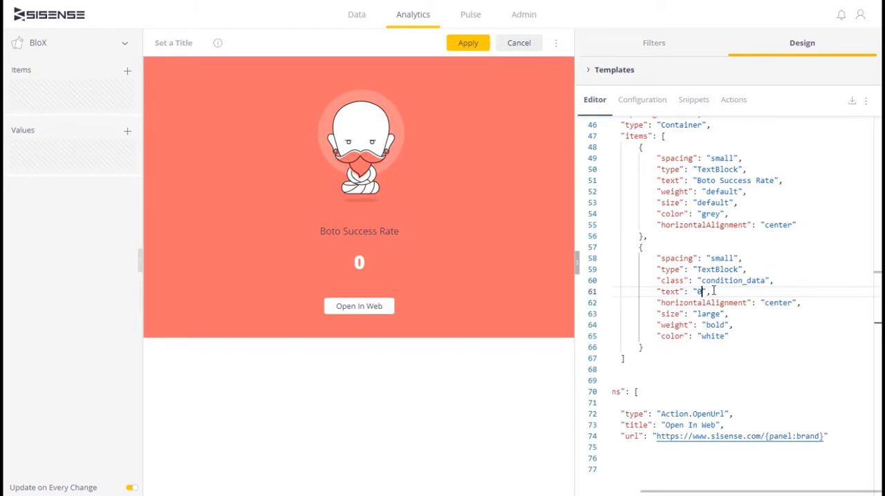